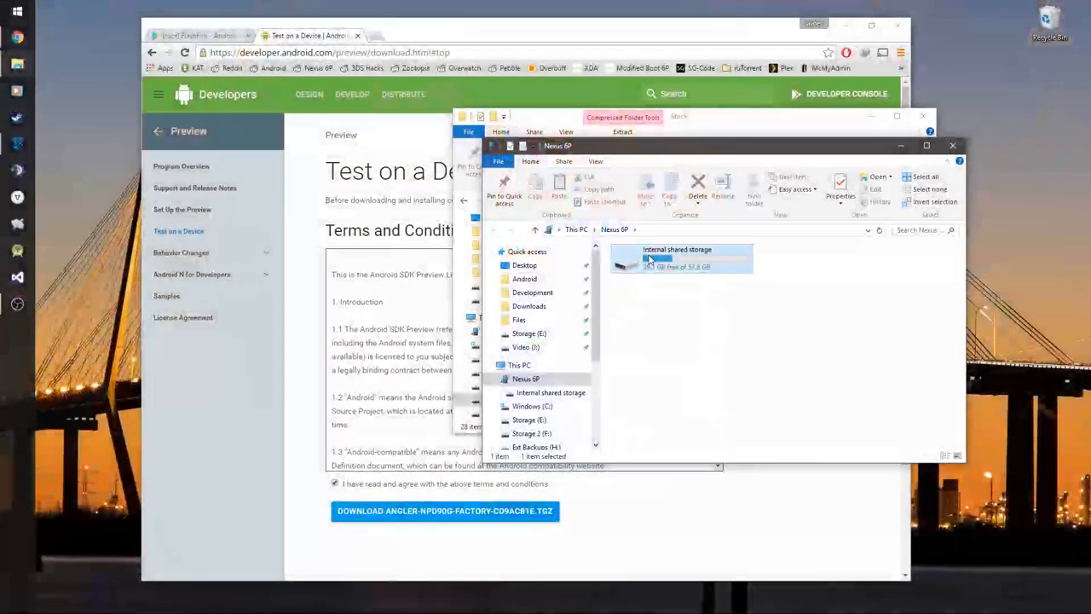
Browse into the Nexus 6P's internal shared storage holding the angler factory image .tgz
{"action": "double_click", "coordinate": [675, 259]}
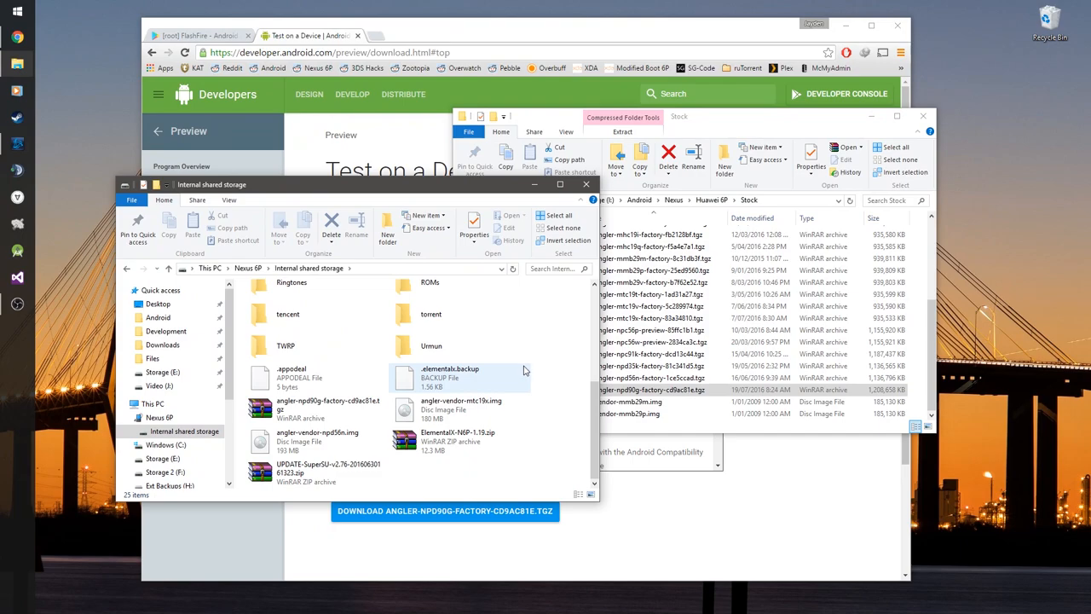
{"action": "left_click", "coordinate": [656, 388]}
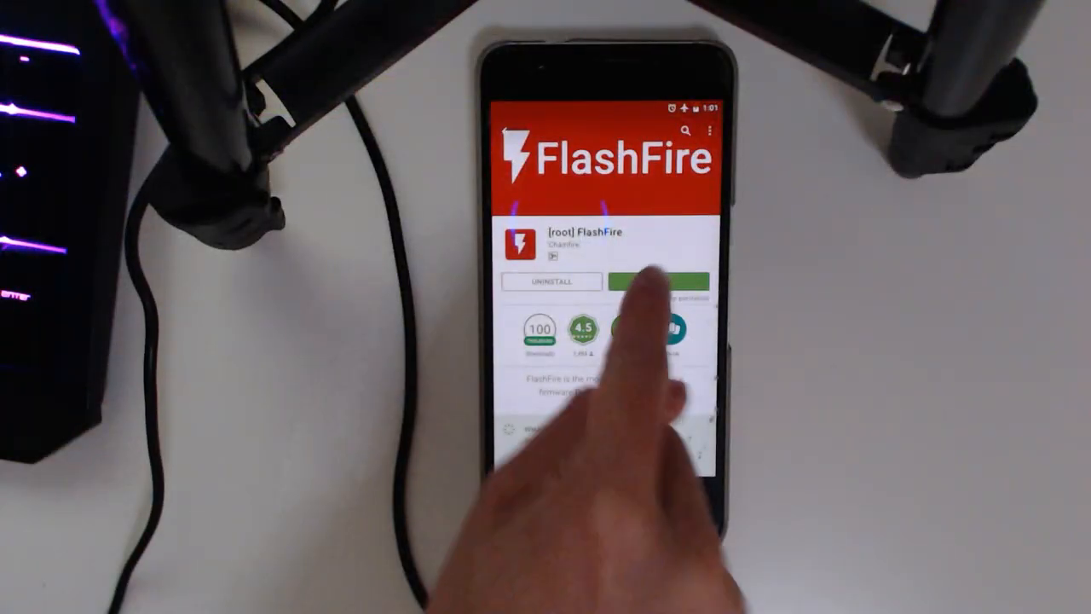
Launch FlashFire and add a new Flash firmware package action
{"action": "left_click", "coordinate": [661, 281]}
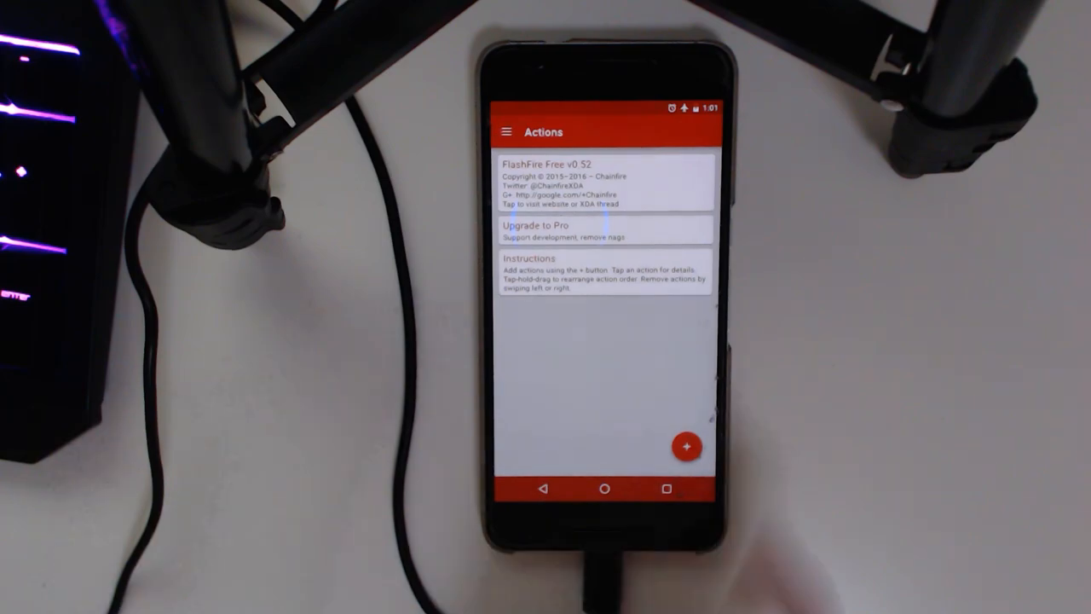
{"action": "left_click", "coordinate": [687, 447]}
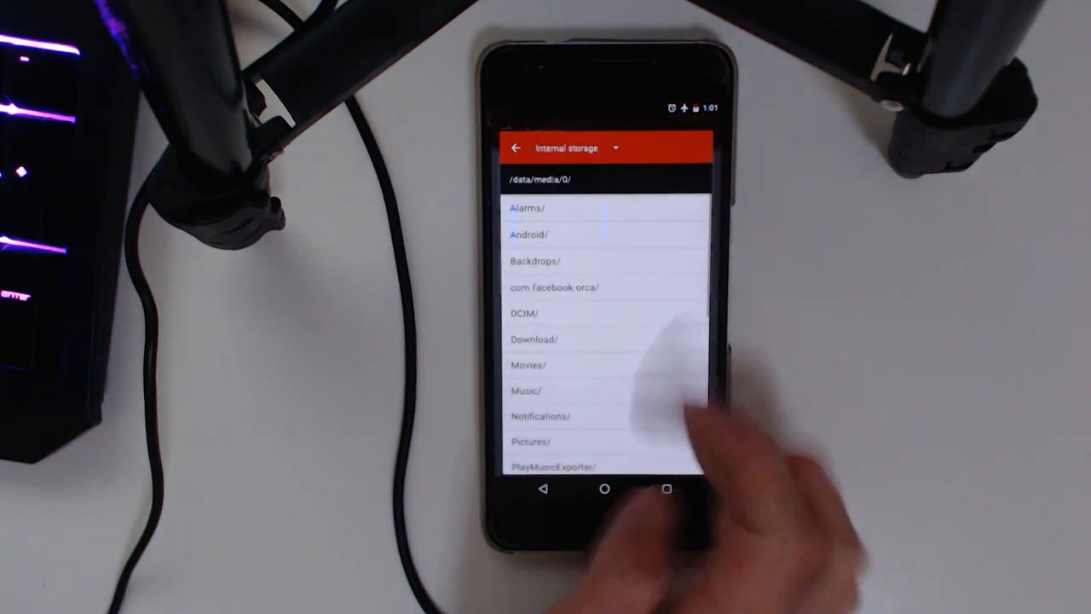
Select the angler factory image .tgz so its Partitions list loads
{"action": "scroll", "scroll_direction": "down", "scroll_amount": 3}
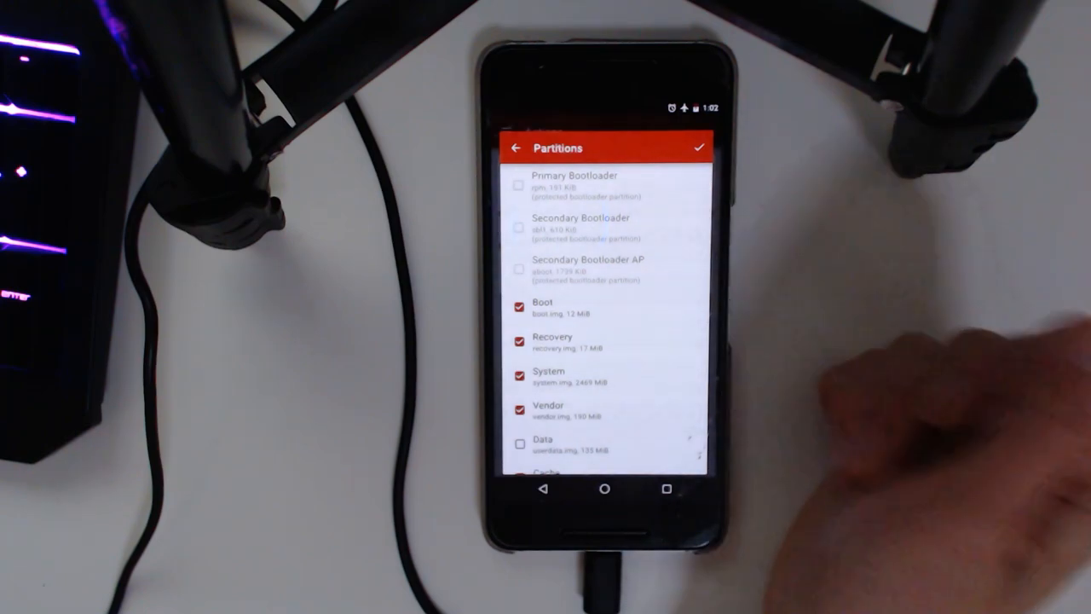
Untick Recovery so only boot, system, vendor and cache get flashed, and save the action
{"action": "scroll", "scroll_direction": "down", "scroll_amount": 3}
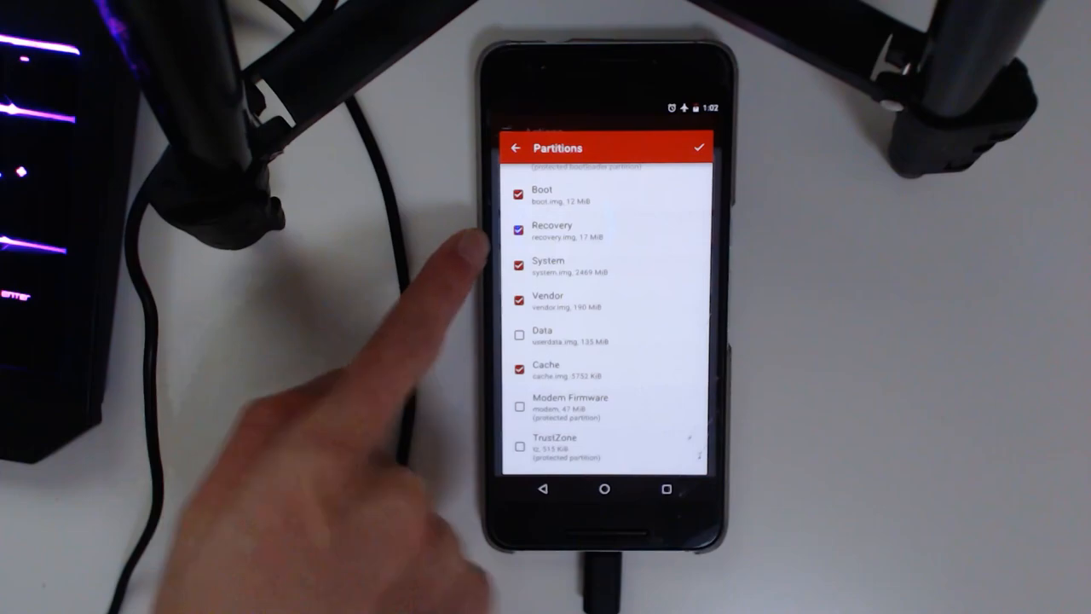
{"action": "left_click", "coordinate": [518, 230]}
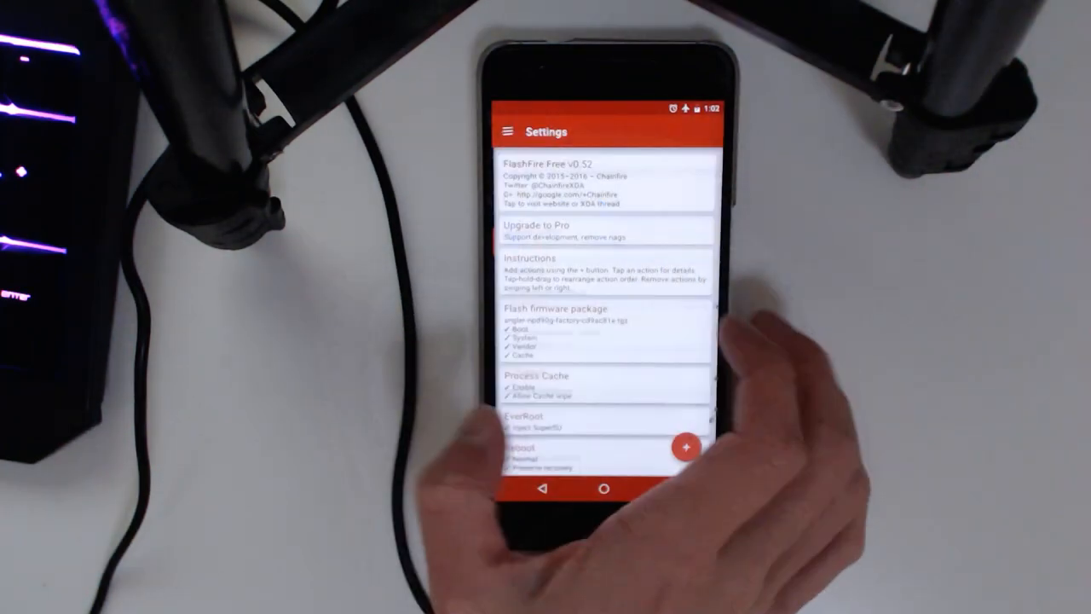
Review the queued actions including EverRoot and reboot, then hit FLASH to begin
{"action": "scroll", "scroll_direction": "down", "scroll_amount": 3}
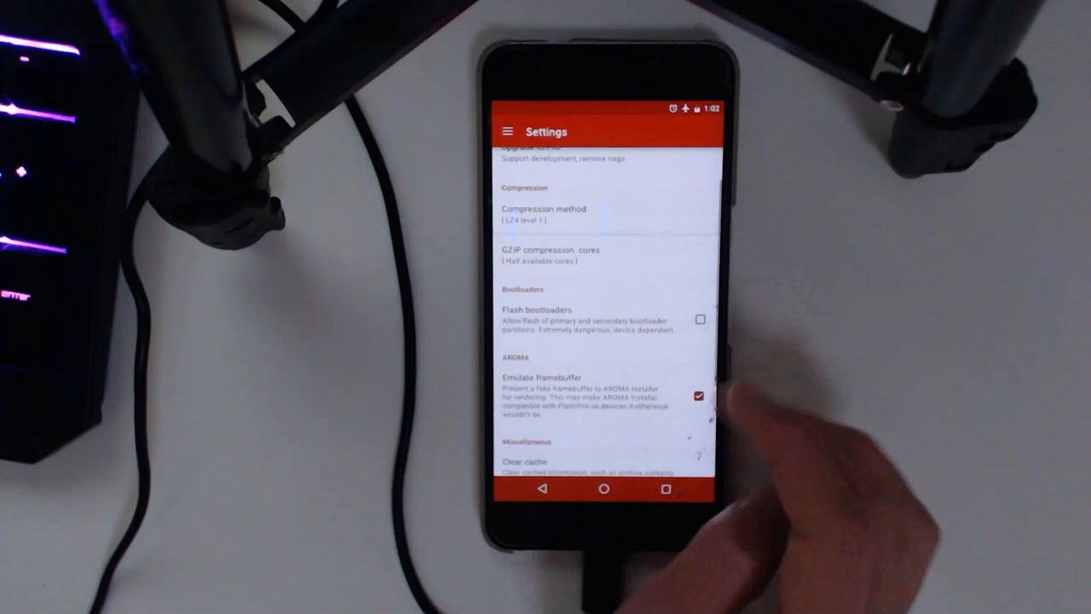
{"action": "scroll", "scroll_direction": "down", "scroll_amount": 3}
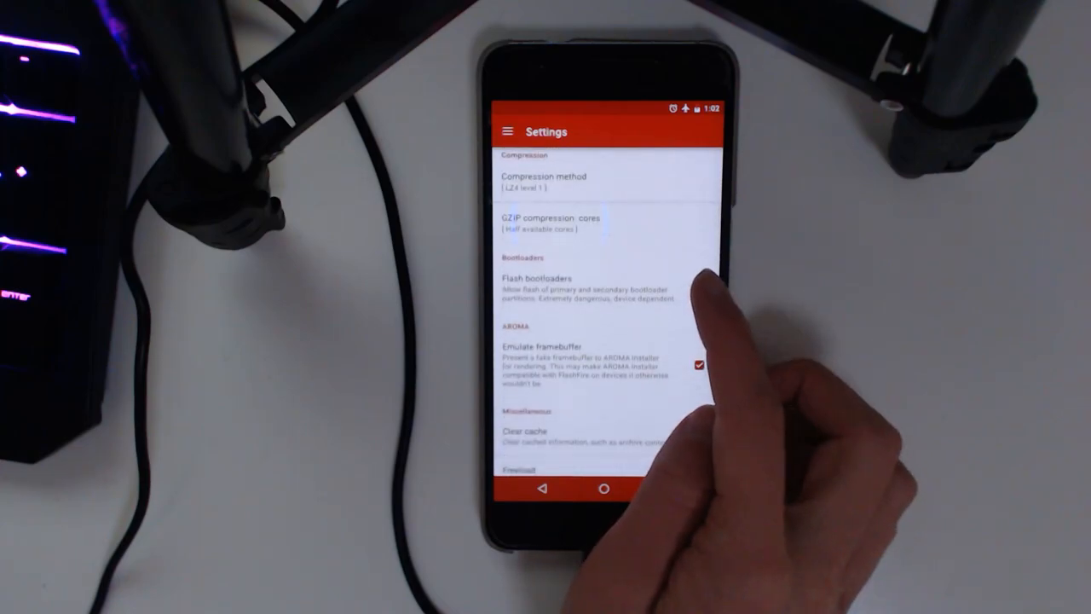
{"action": "scroll", "scroll_direction": "down", "scroll_amount": 3}
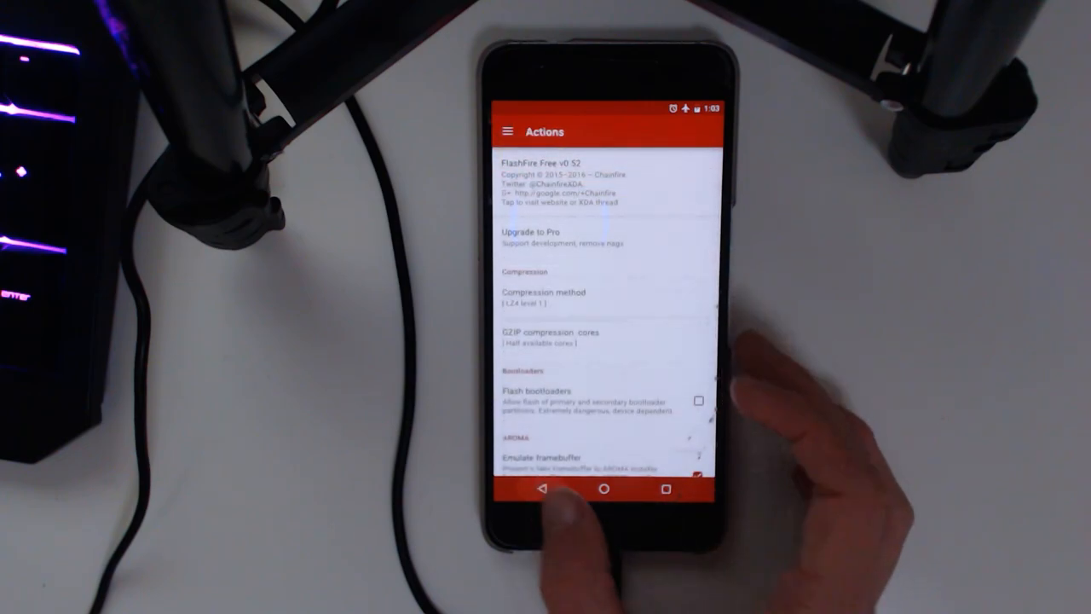
{"action": "scroll", "scroll_direction": "down", "scroll_amount": 3}
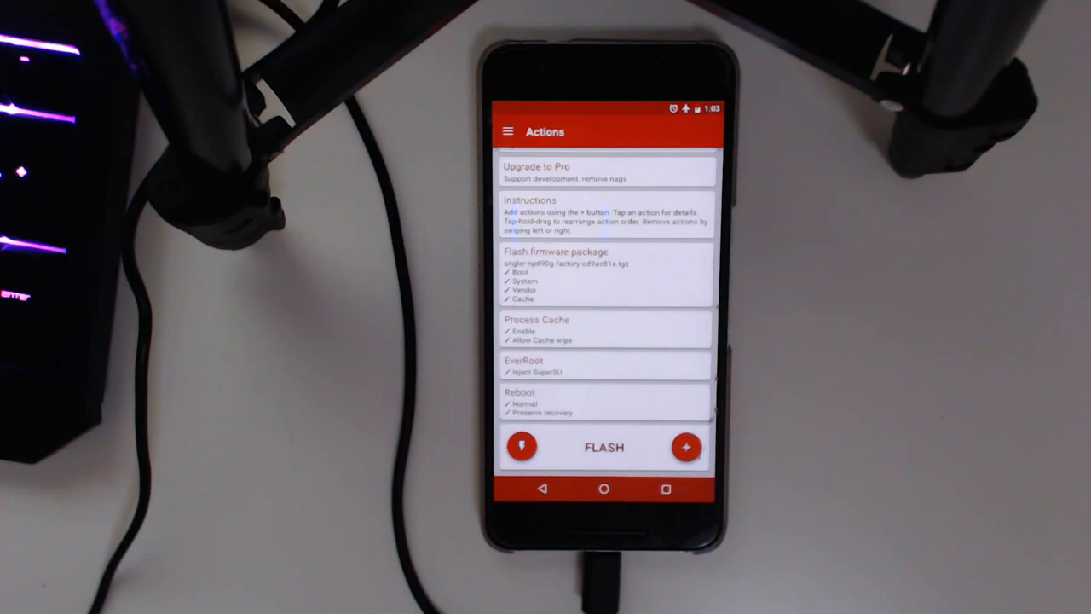
{"action": "left_click", "coordinate": [603, 446]}
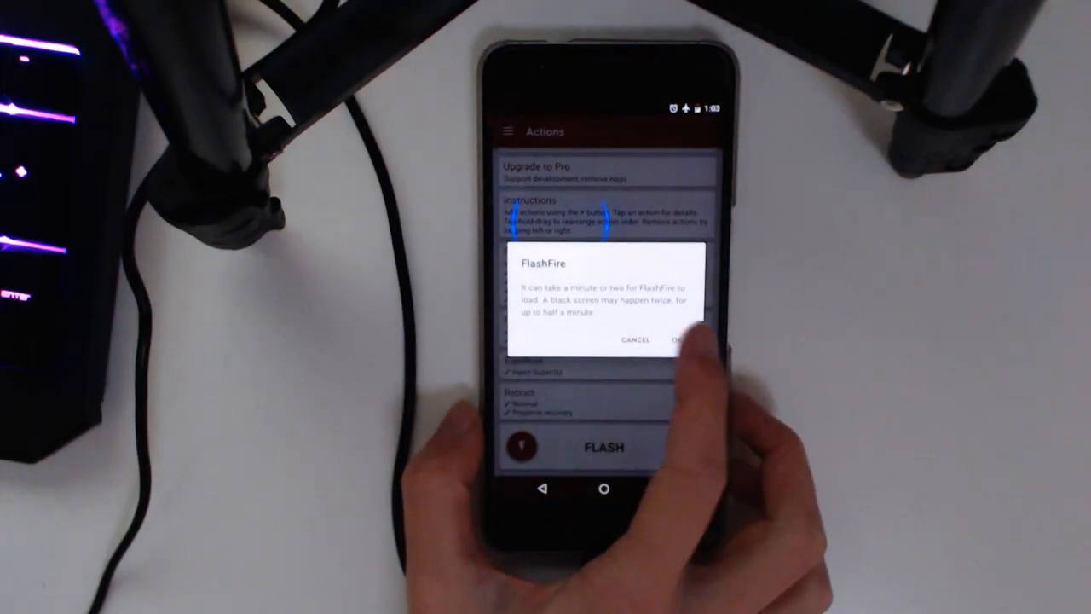
{"action": "left_click", "coordinate": [679, 341]}
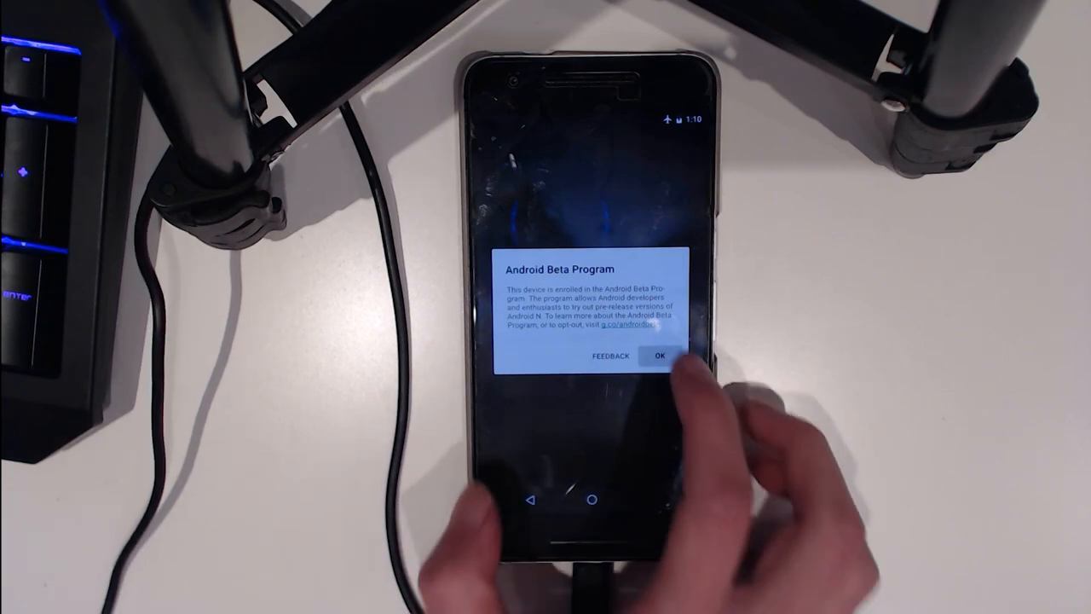
Dismiss the Android Beta Program notice with OK before heading to About phone
{"action": "left_click", "coordinate": [658, 356]}
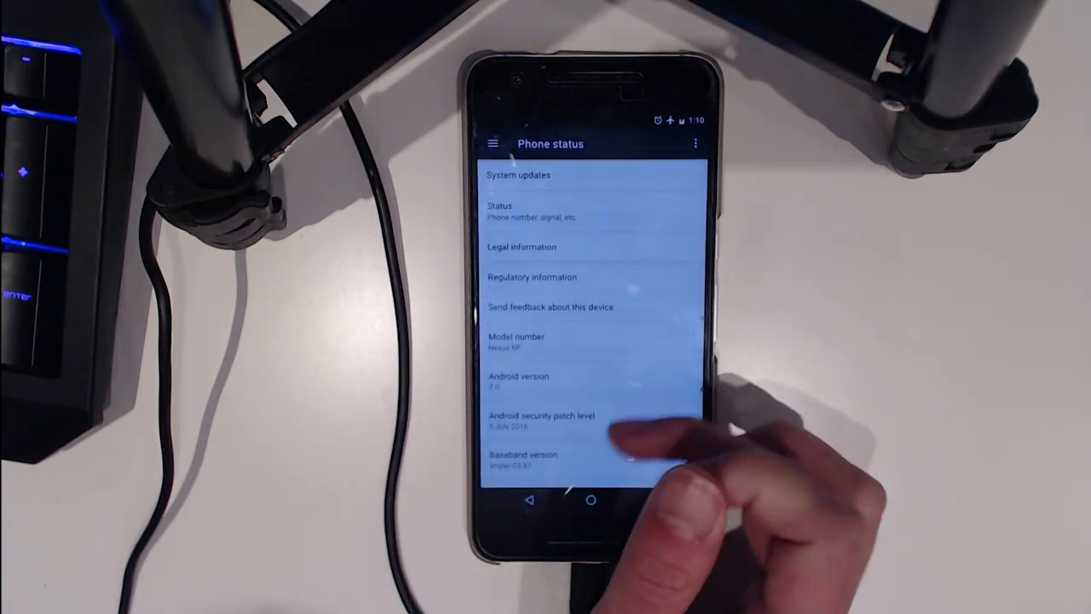
{"action": "scroll", "scroll_direction": "down", "scroll_amount": 3}
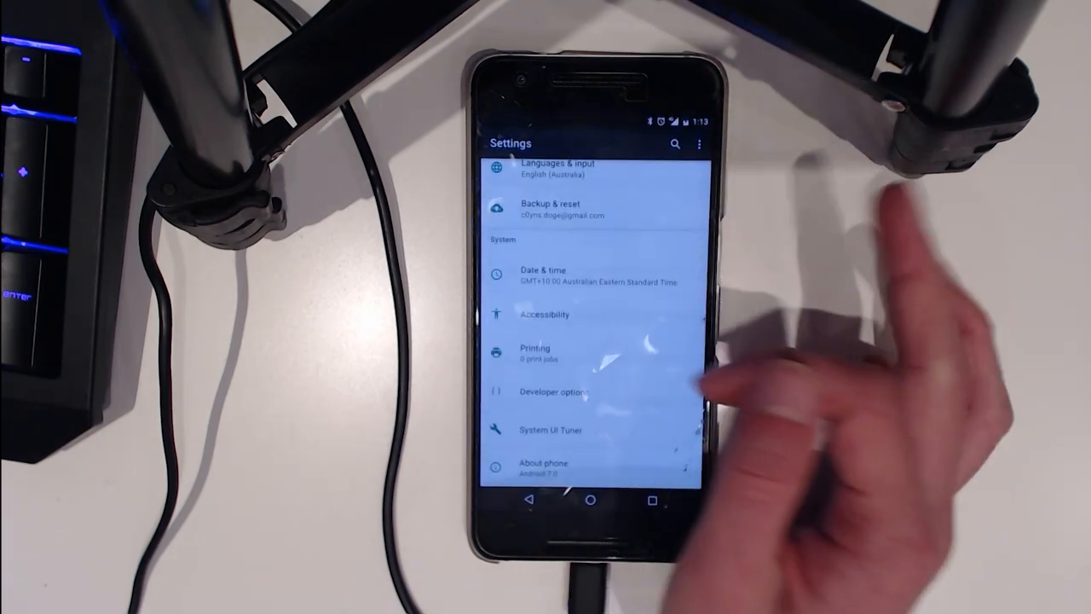
View SuperSU's Apps tab confirming root grants, then return to the app drawer
{"action": "left_click", "coordinate": [542, 467]}
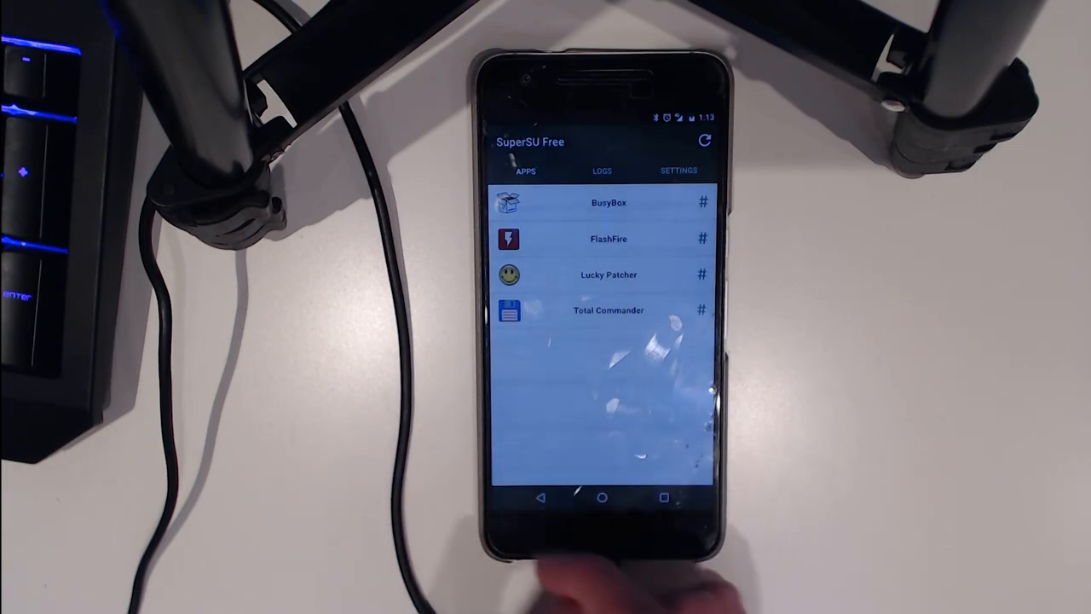
{"action": "left_click", "coordinate": [602, 498]}
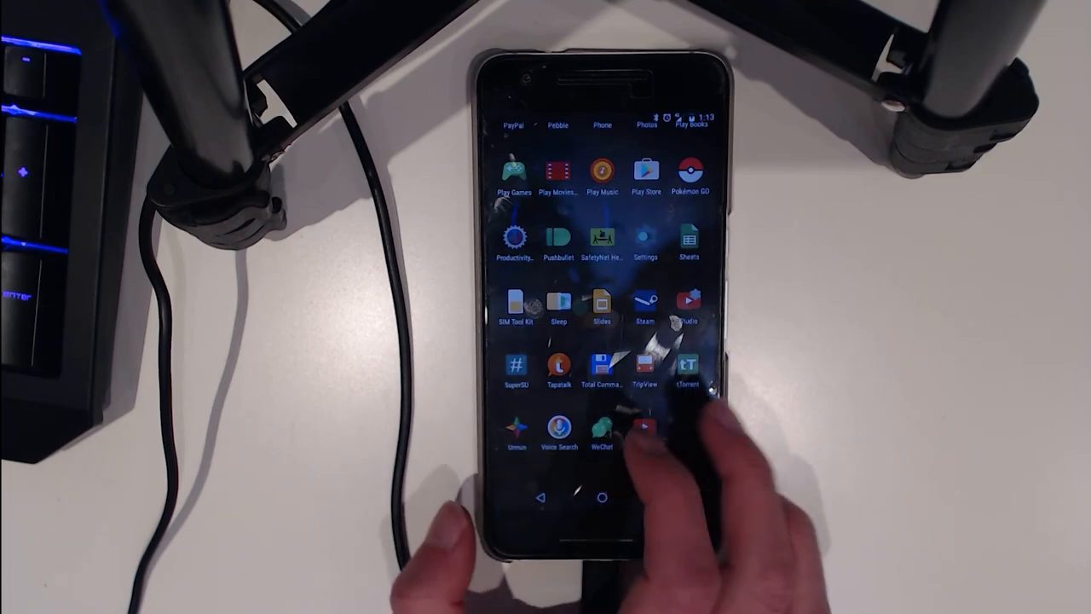
Run the SafetyNet test in SafetyNet Helper
{"action": "left_click", "coordinate": [602, 236]}
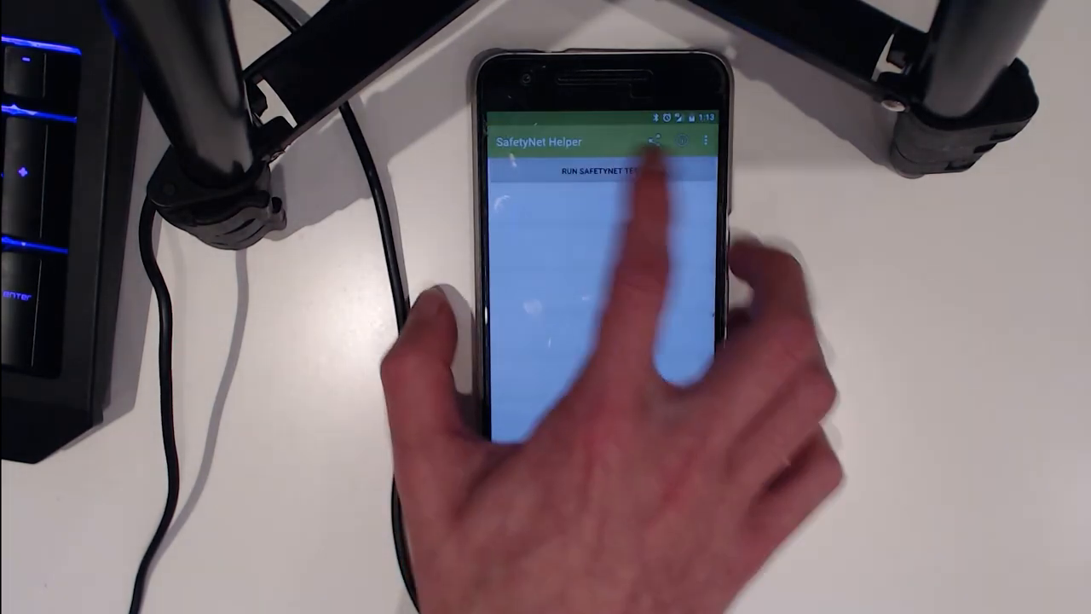
{"action": "left_click", "coordinate": [603, 170]}
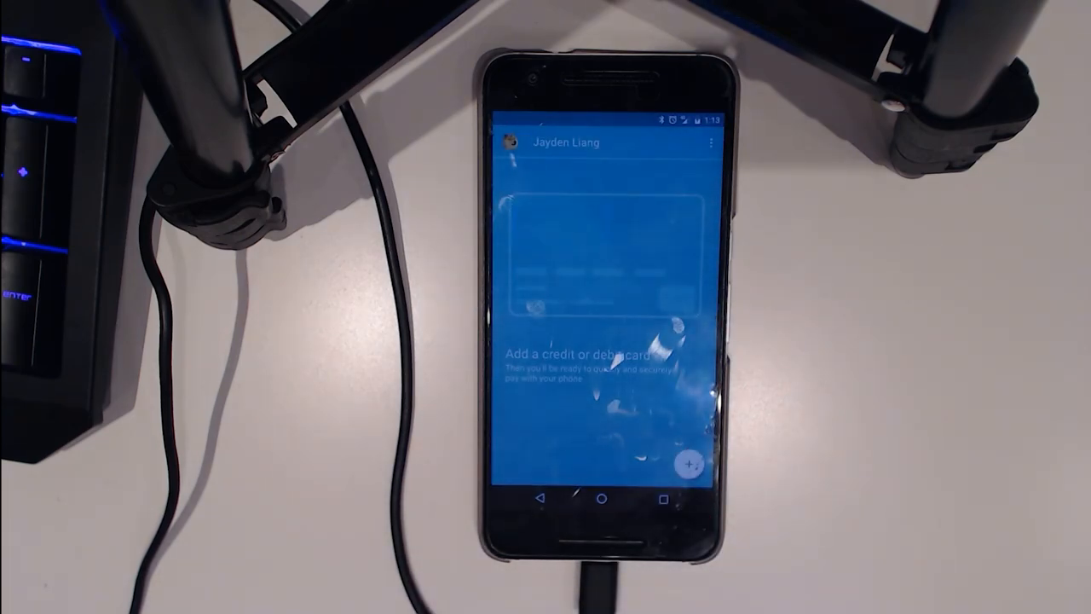
Start adding a credit or debit card in Android Pay
{"action": "left_click", "coordinate": [692, 464]}
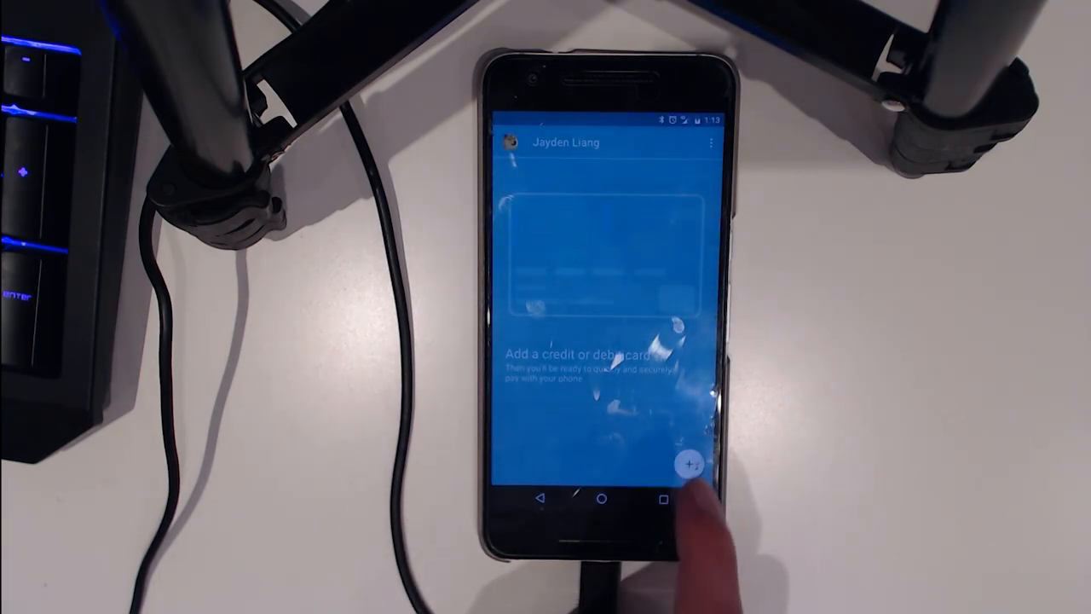